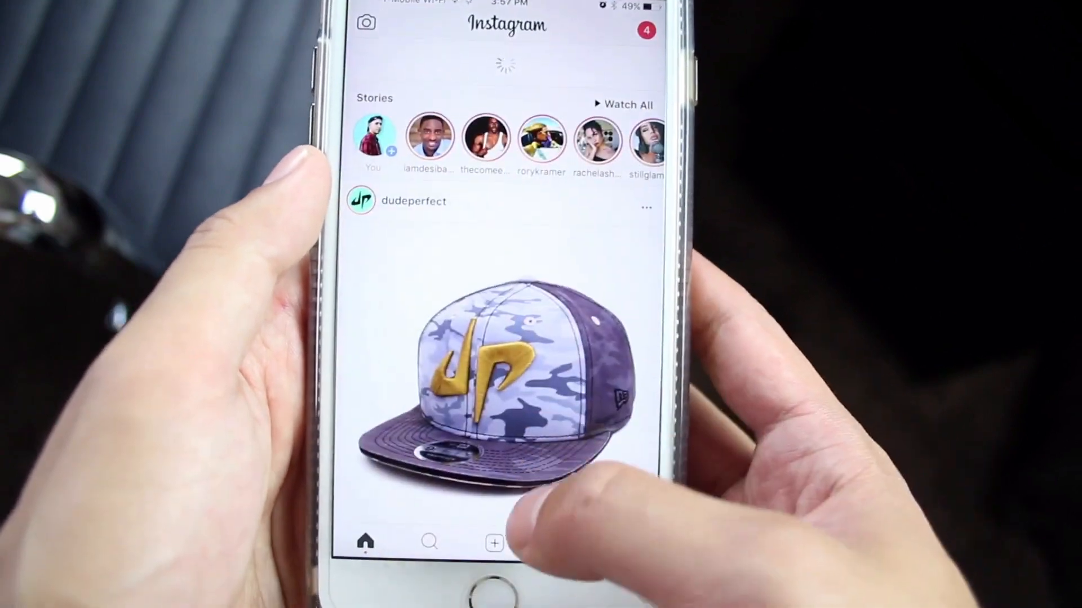
- Start a new post and choose the vertical camera-roll video as the item to share
{"action": "left_click", "coordinate": [492, 543]}
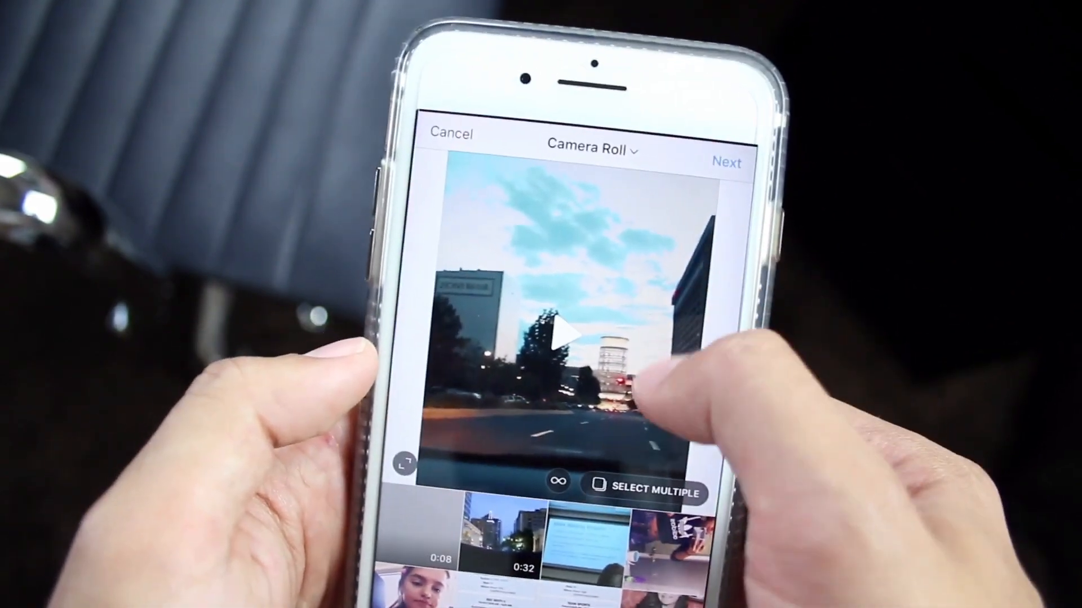
- Advance to the editor, preview two filters on the video, then switch to the 8-second Trim view
{"action": "left_click", "coordinate": [724, 162]}
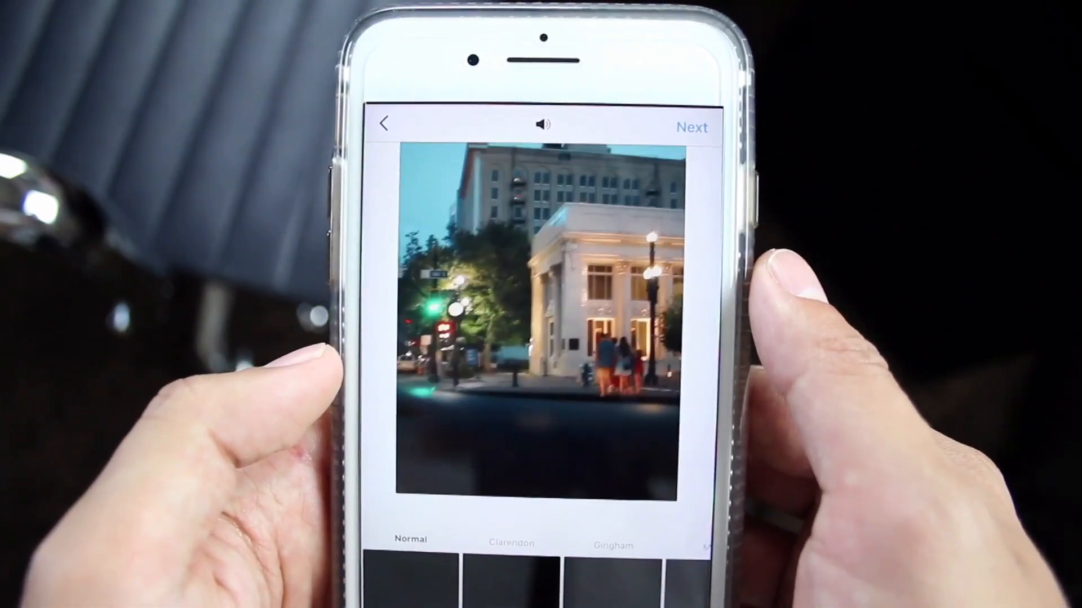
{"action": "left_click", "coordinate": [495, 503]}
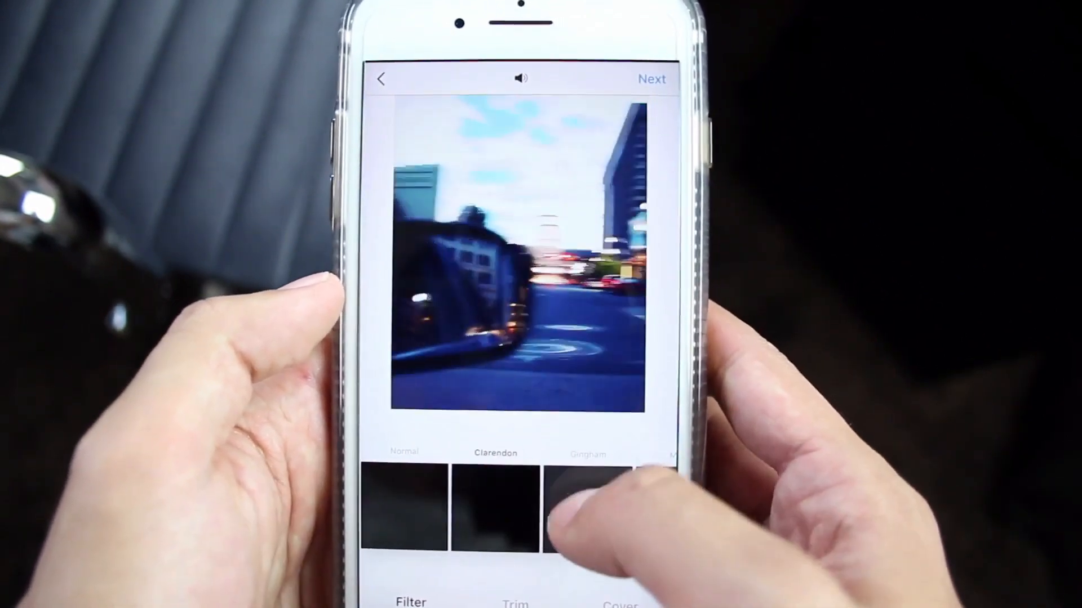
{"action": "left_click", "coordinate": [588, 504]}
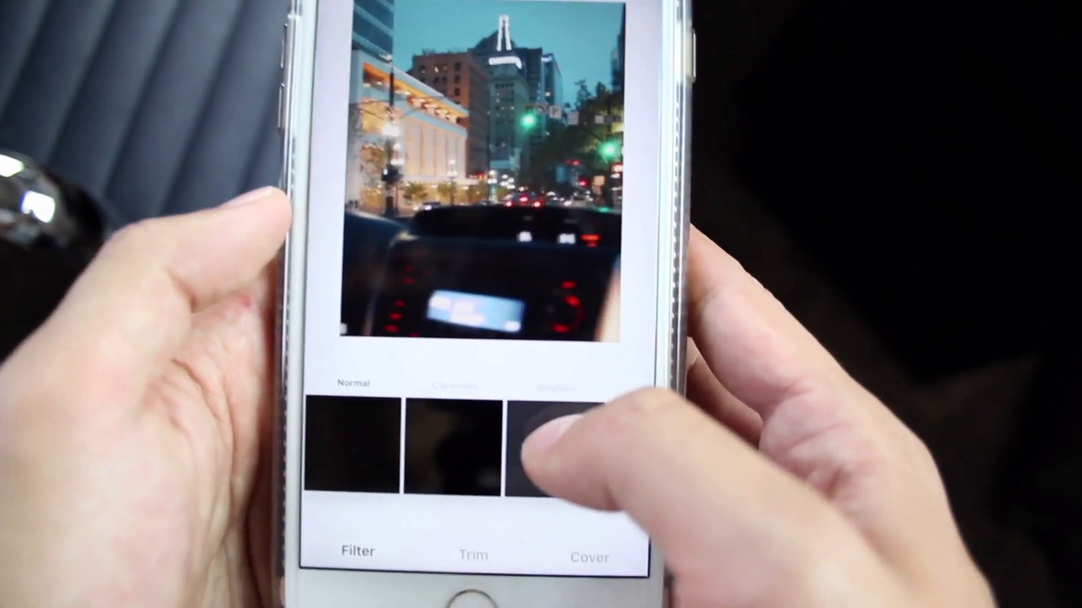
{"action": "left_click", "coordinate": [472, 556]}
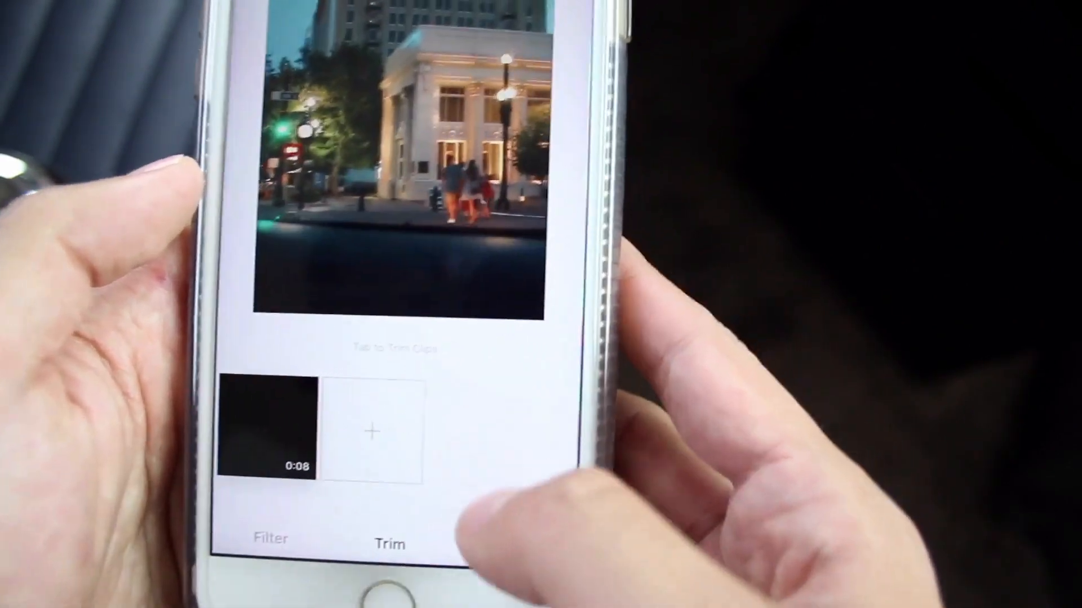